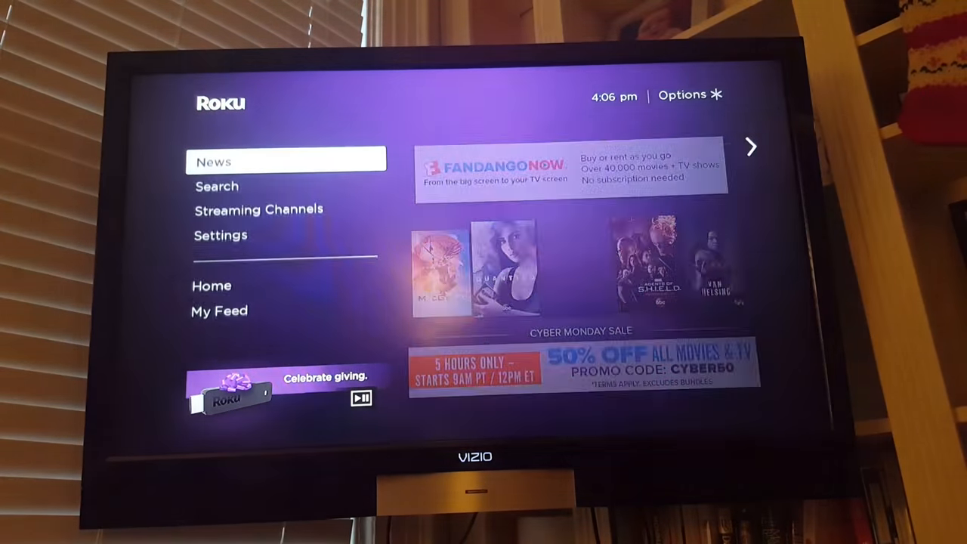
Search for 'project' and open the Project to a second screen options
click(221, 235)
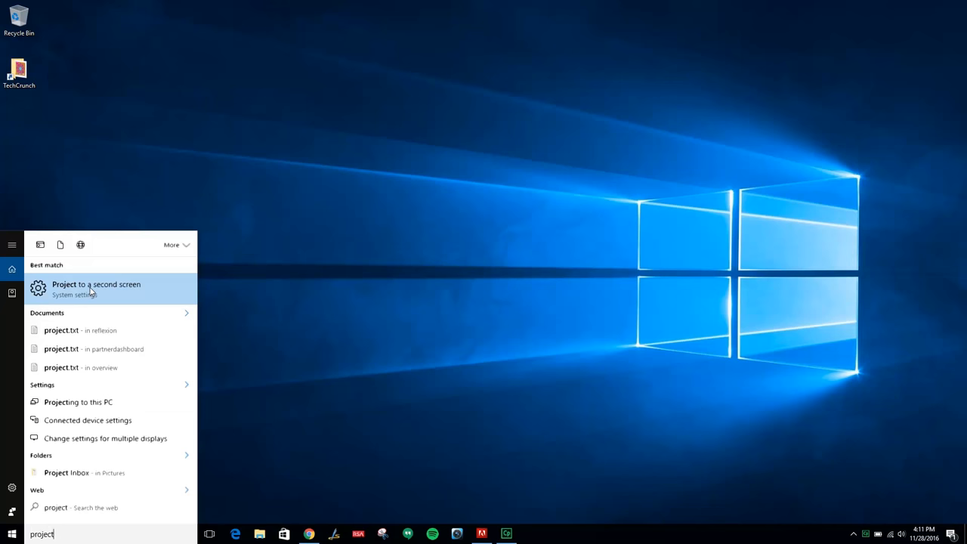
click(96, 288)
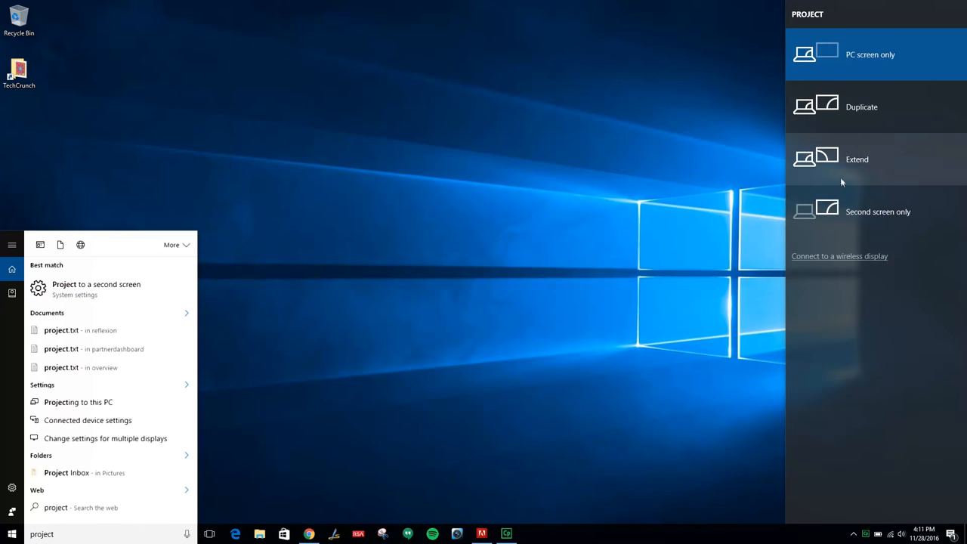
mouse_move(845, 114)
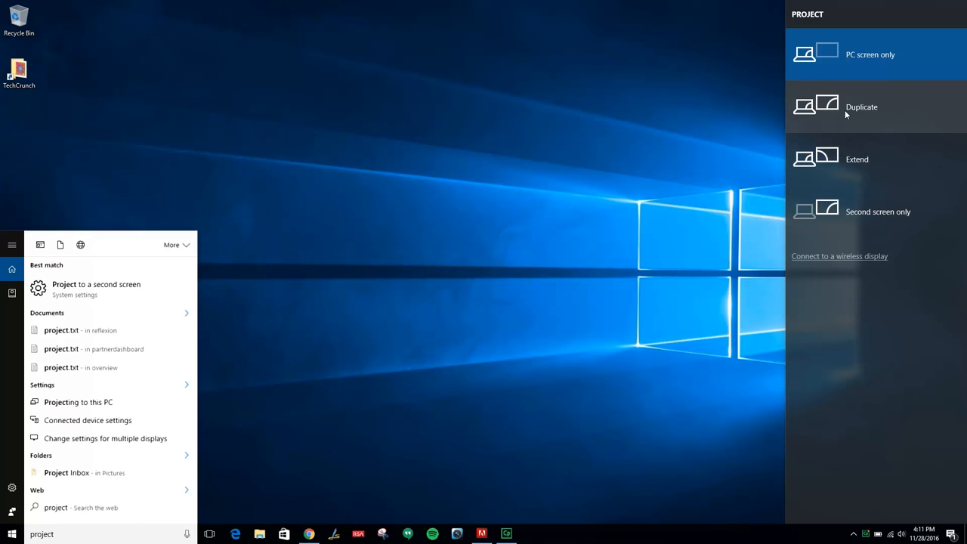
mouse_move(861, 106)
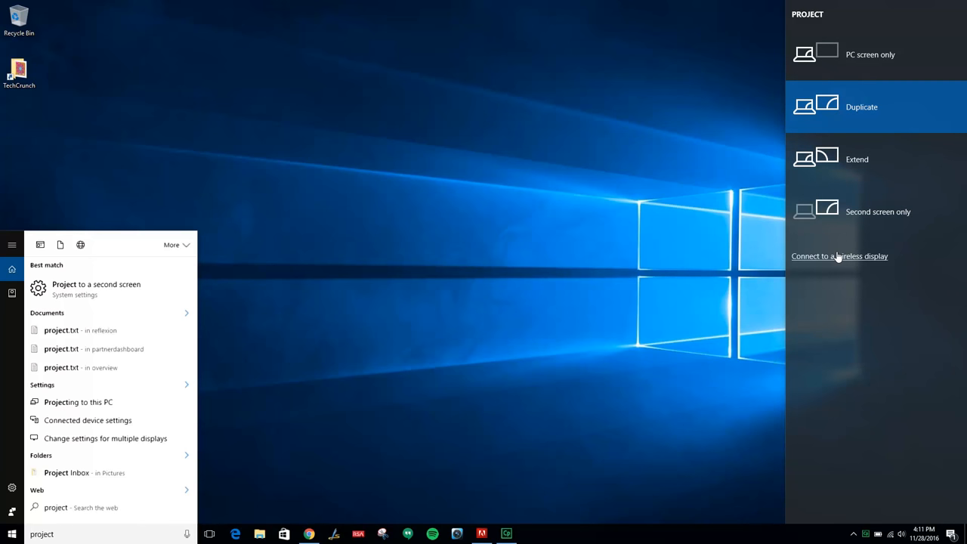
Connect to the Roku Stick - 951 wireless display to mirror the desktop
click(839, 256)
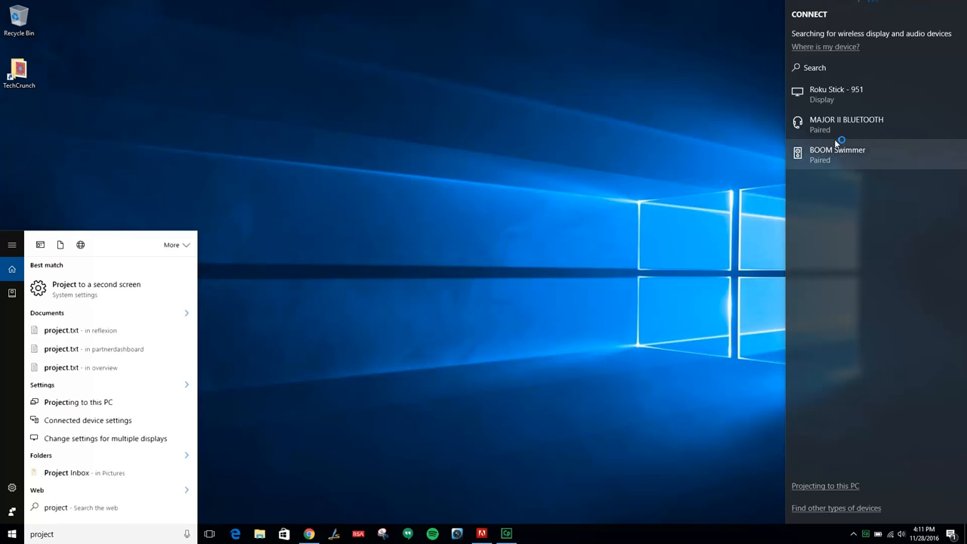
click(836, 93)
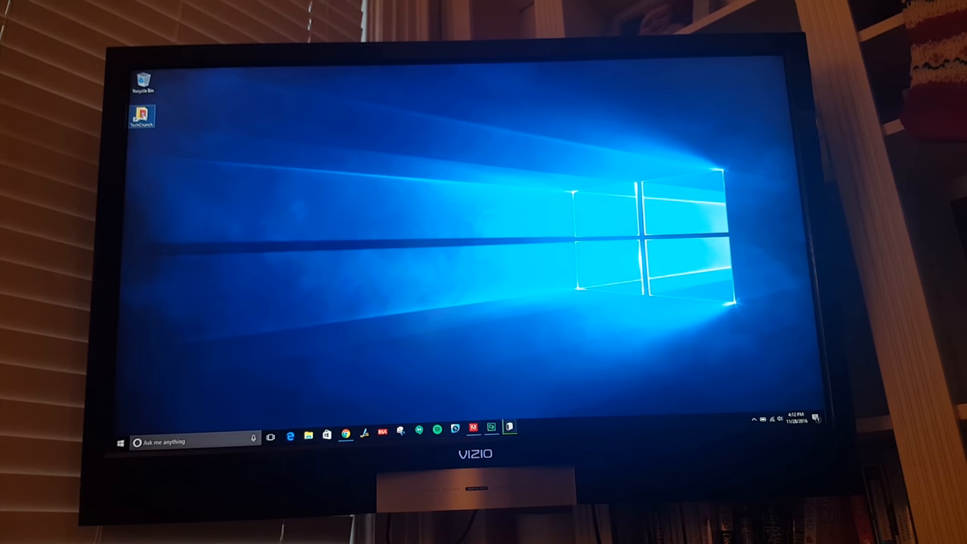
Open TechCrunch > 39 - Coleman Sling Cooler and select Coleman Cooler.mp4
double_click(142, 117)
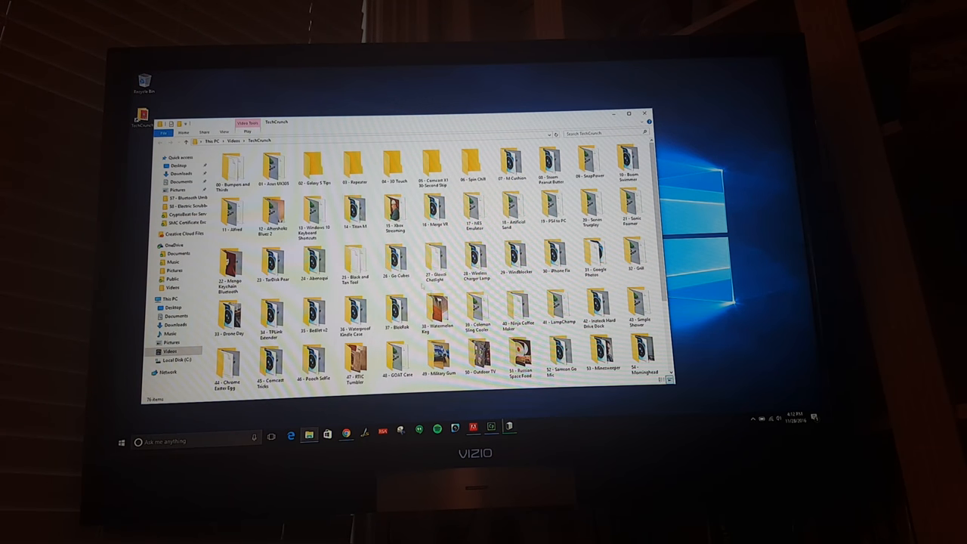
click(480, 310)
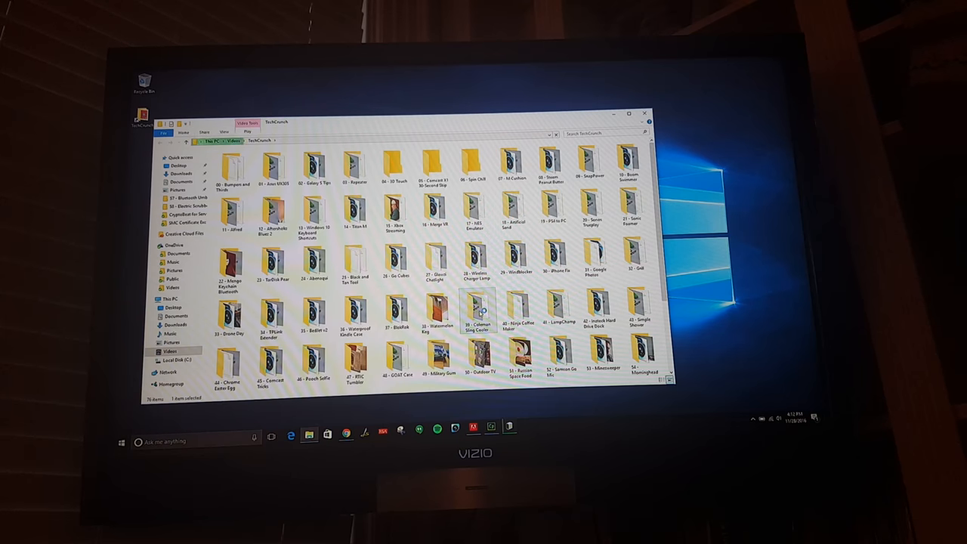
double_click(481, 309)
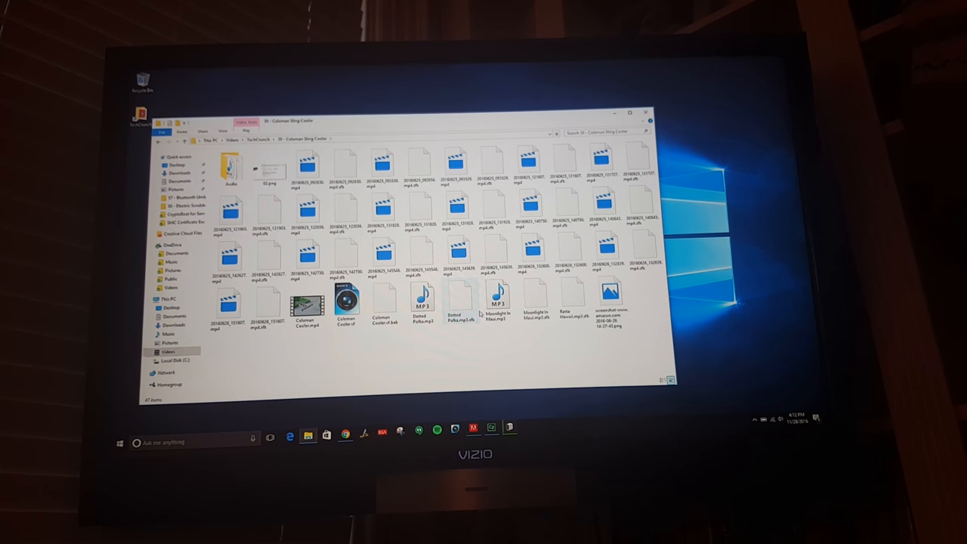
click(307, 306)
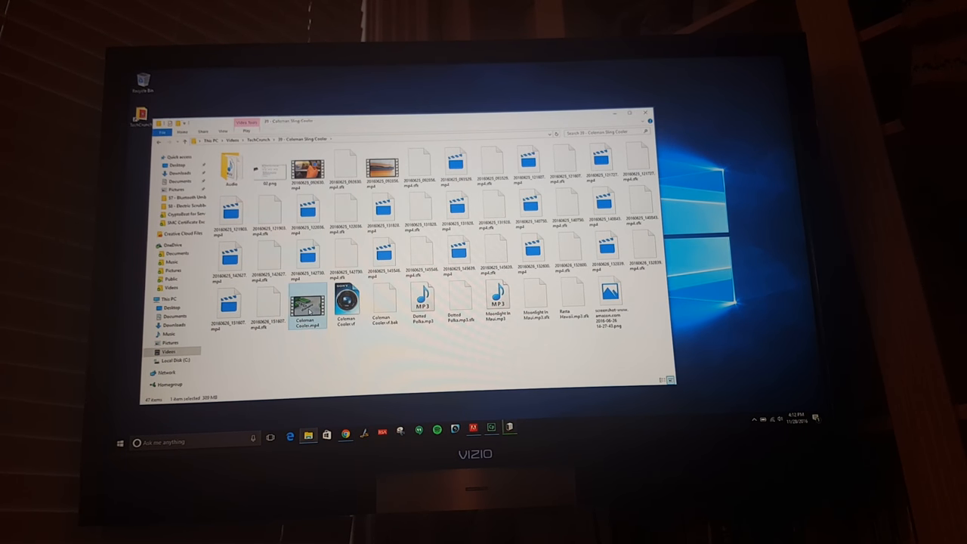
Play Coleman Cooler.mp4 in Movies & TV, then switch to Google Photos in Chrome
double_click(308, 302)
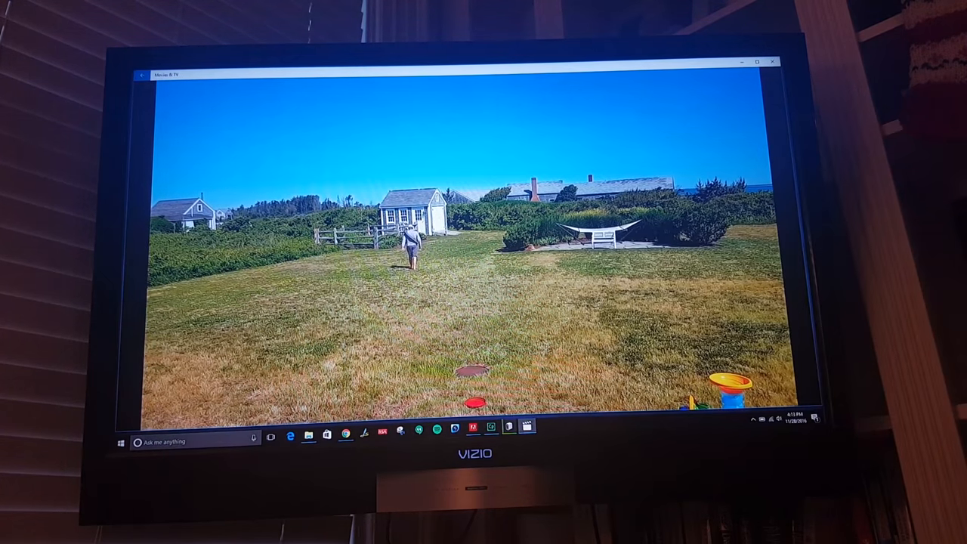
click(344, 434)
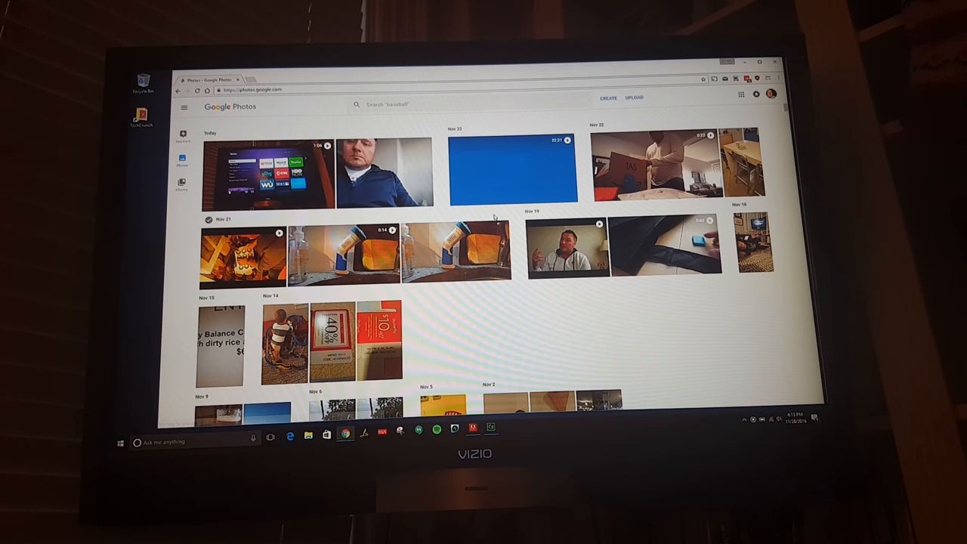